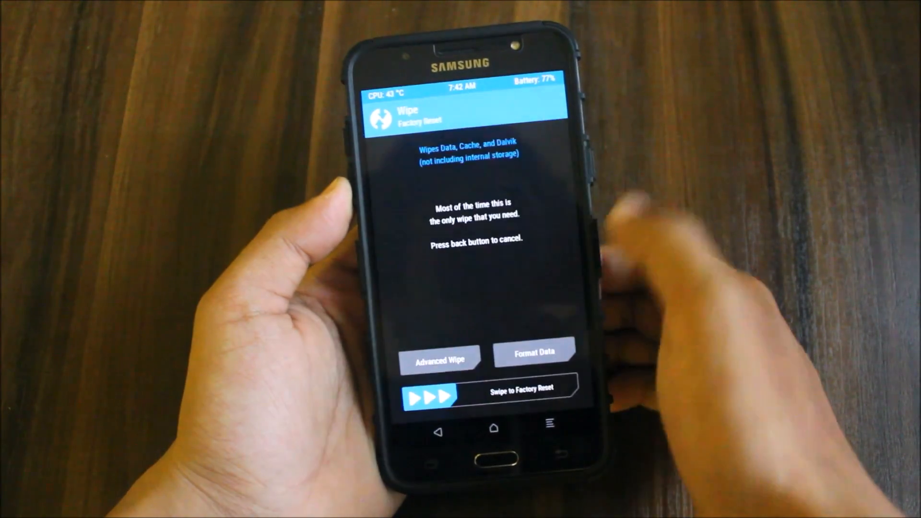
- Return from the Wipe screen and open the Install Zip browser listing ROM zips on the microSD card
{"action": "left_click", "coordinate": [440, 360]}
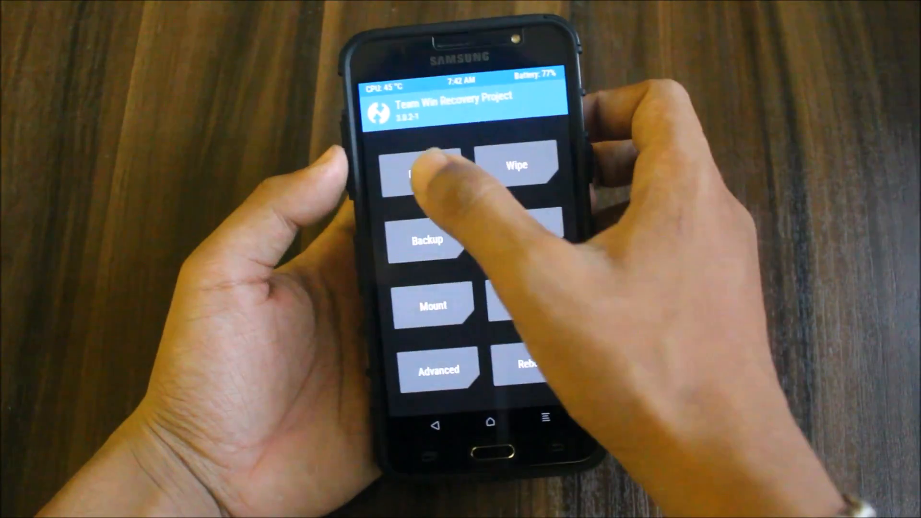
{"action": "left_click", "coordinate": [421, 170]}
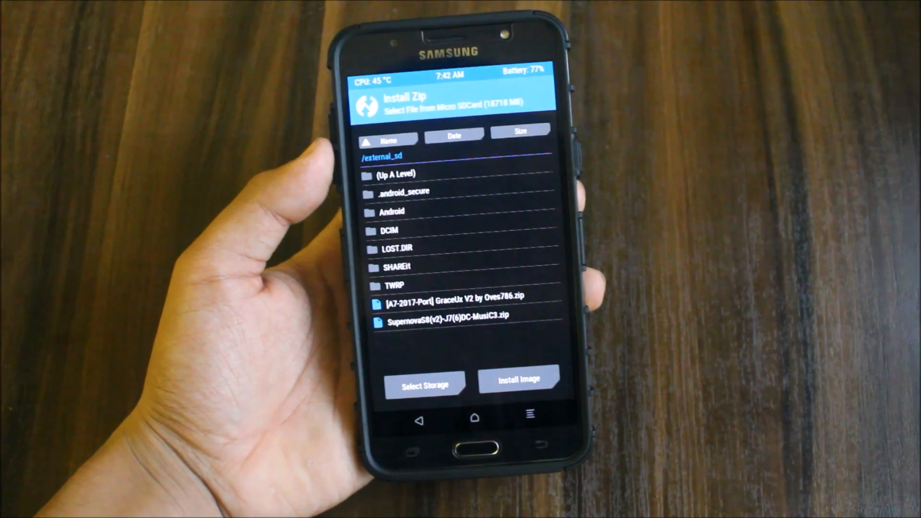